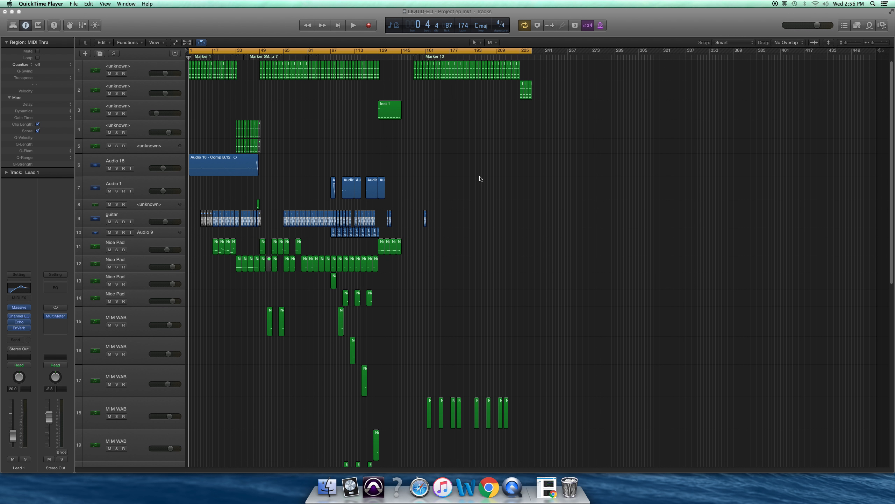
{"action": "mouse_move", "coordinate": [488, 178]}
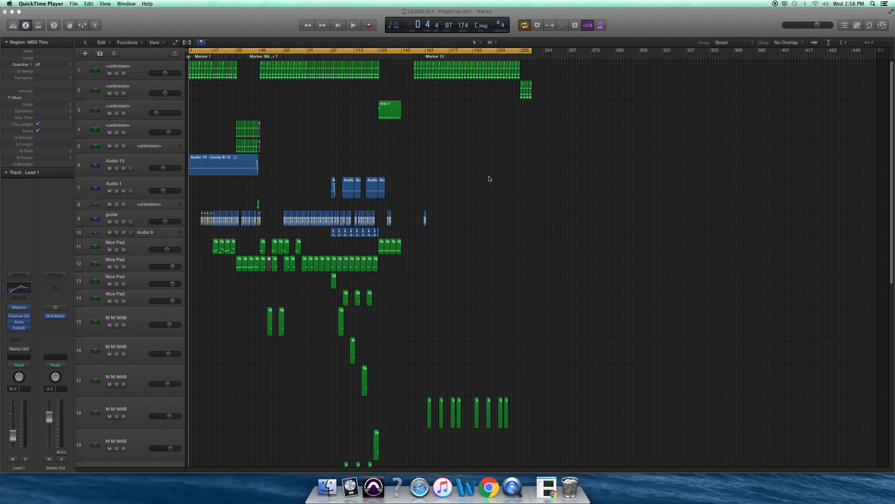
Scroll the tracks view down to reach the Audio 15 vocal harmony track.
{"action": "scroll", "scroll_direction": "down", "scroll_amount": 3}
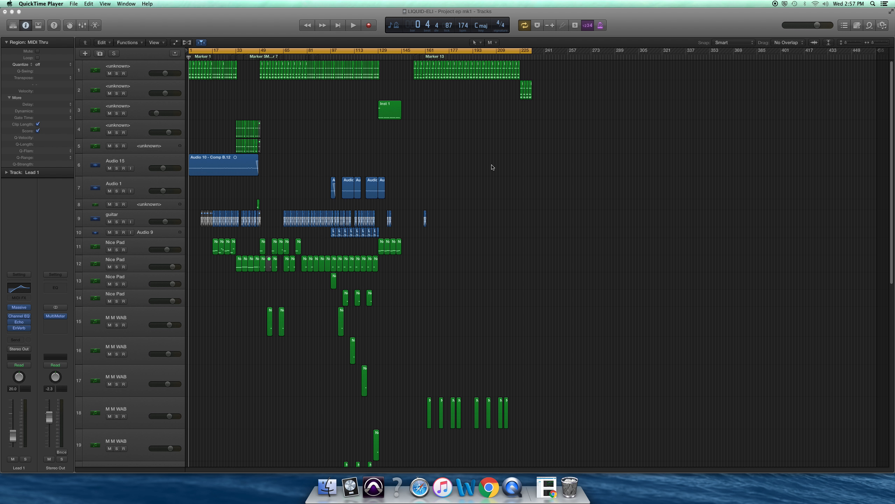
{"action": "mouse_move", "coordinate": [135, 167]}
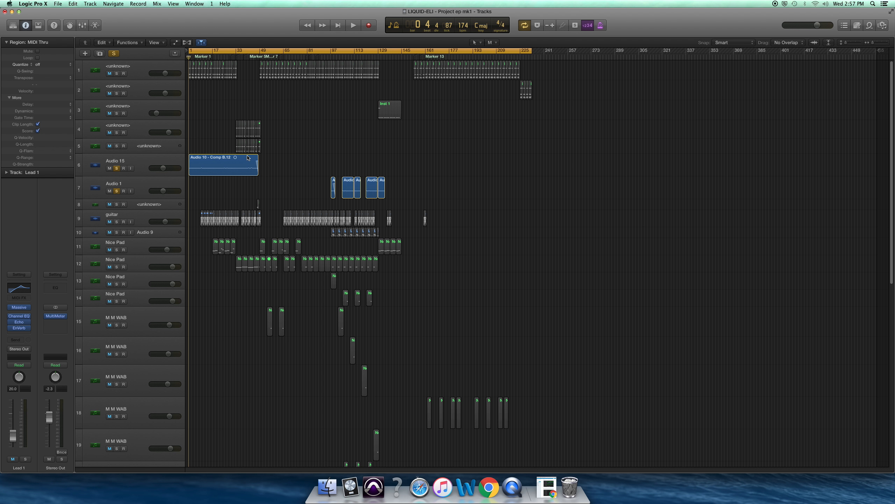
Play the soloed Audio 15 harmony and select its track header.
{"action": "left_click", "coordinate": [353, 25]}
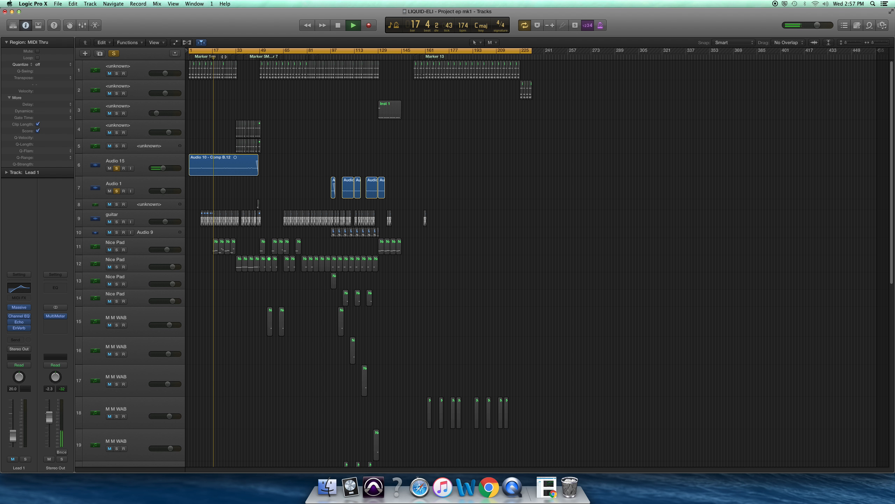
{"action": "left_click", "coordinate": [353, 24]}
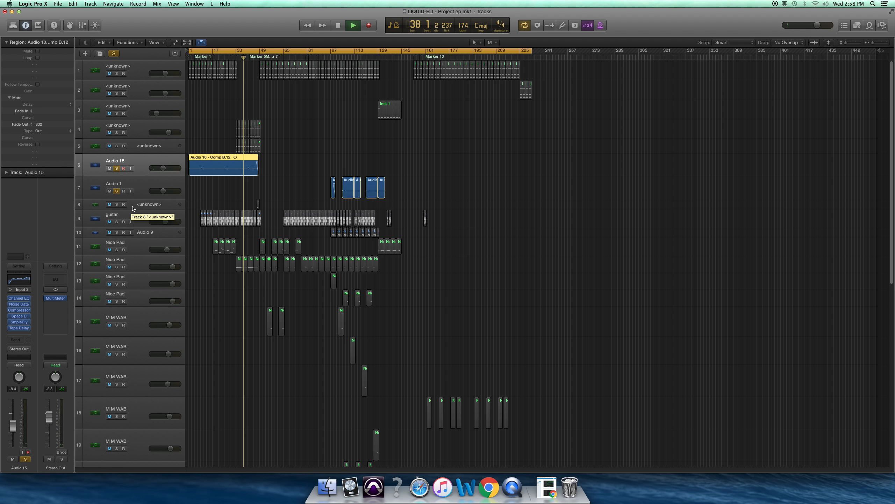
Stop, restart playback from bar 97, and unsolo the Audio 15 track.
{"action": "left_click", "coordinate": [353, 24]}
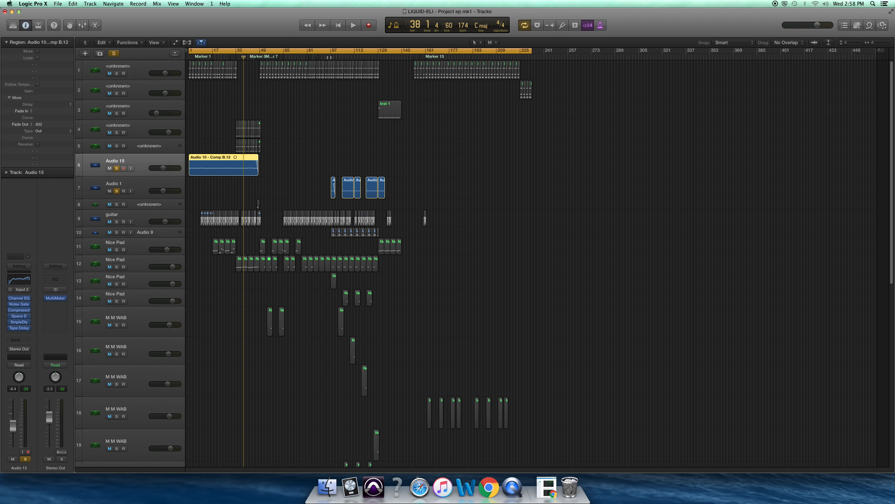
{"action": "left_click", "coordinate": [353, 25]}
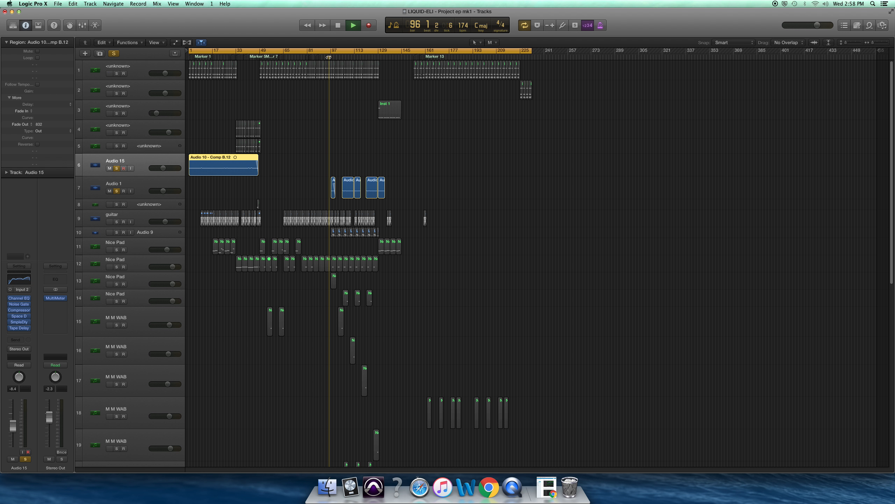
{"action": "left_click", "coordinate": [352, 25]}
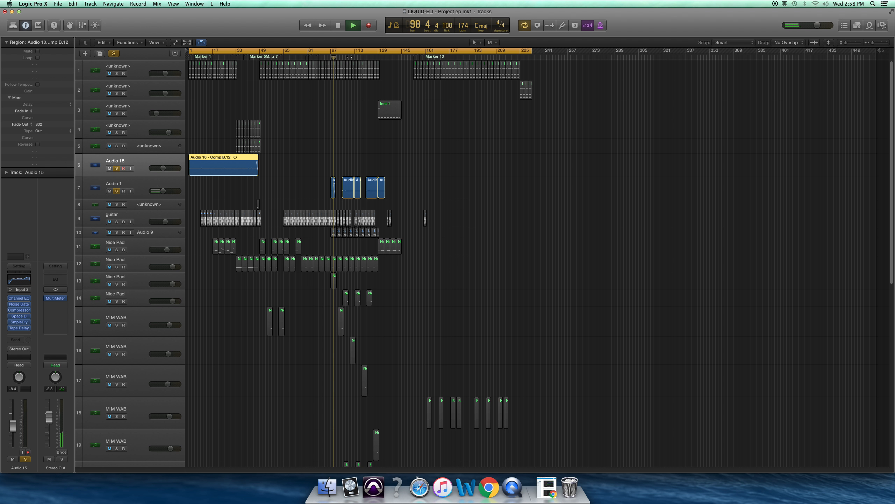
{"action": "left_click", "coordinate": [352, 25]}
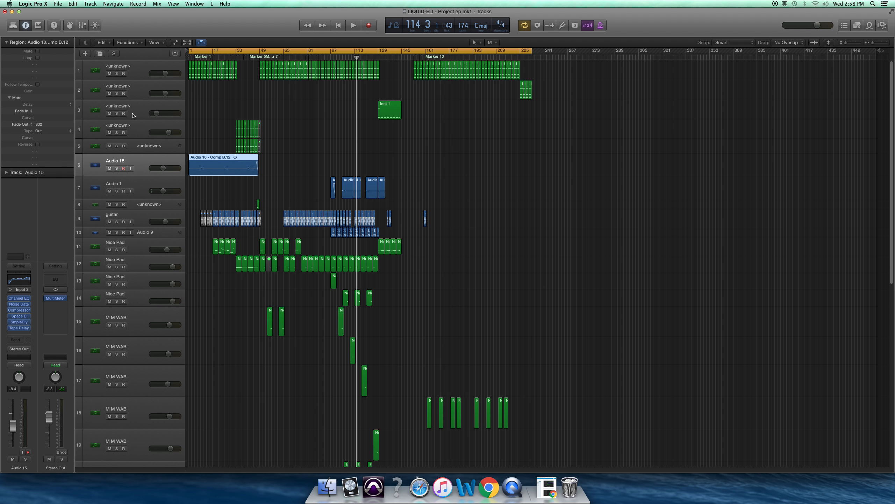
Play the full unsoloed mix through the middle section.
{"action": "left_click", "coordinate": [353, 25]}
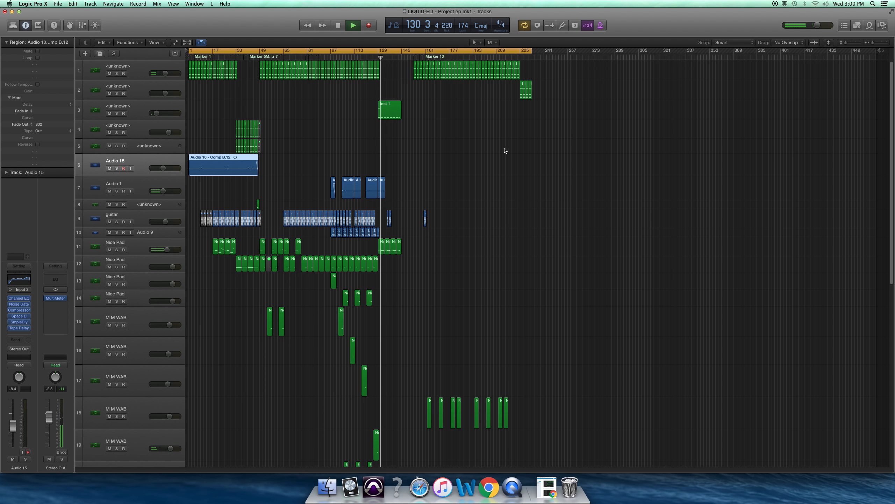
Scroll through the lower tracks while the full mix plays toward bar 222.
{"action": "scroll", "scroll_direction": "down", "scroll_amount": 3}
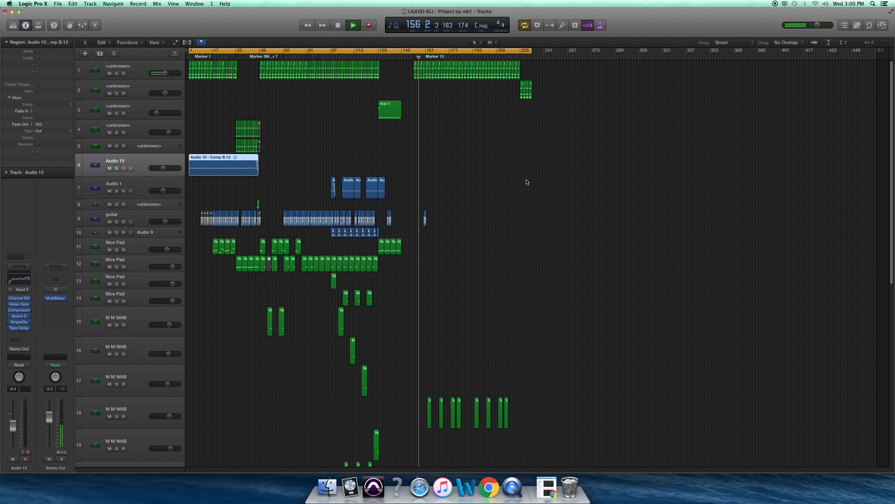
{"action": "scroll", "scroll_direction": "down", "scroll_amount": 3}
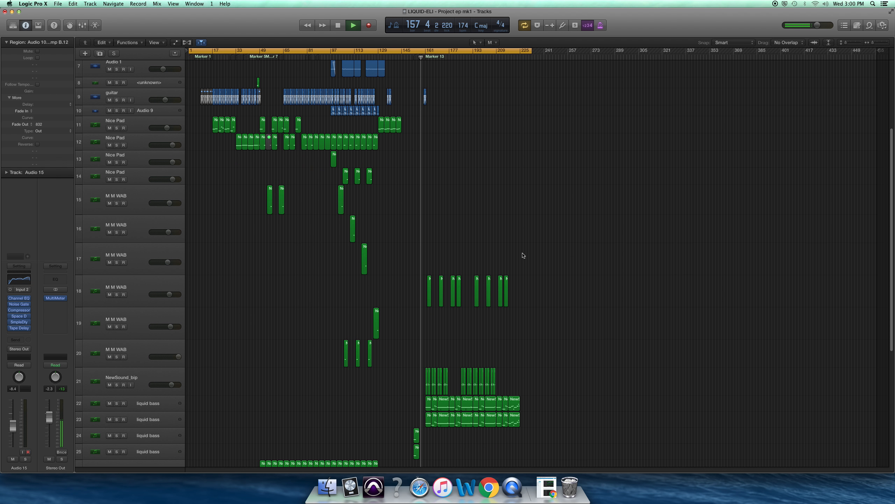
{"action": "scroll", "scroll_direction": "down", "scroll_amount": 3}
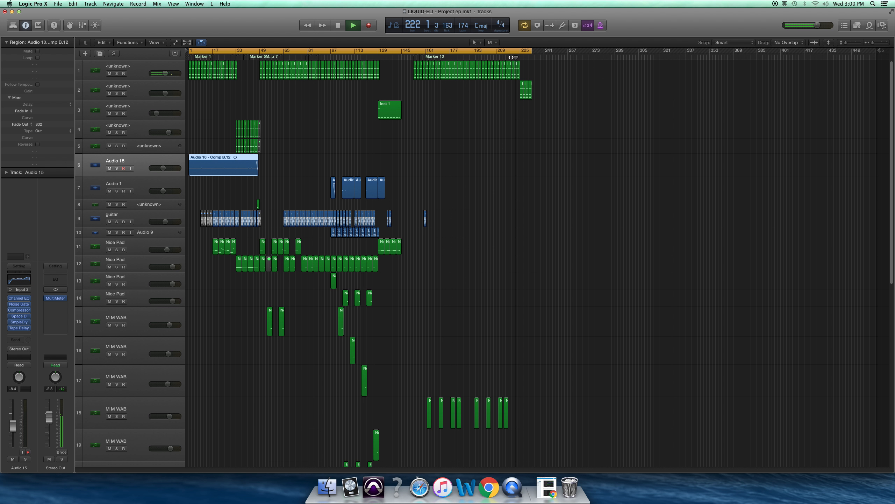
Turn off Cycle, let the outro play out, and stop at bar 234.
{"action": "left_click", "coordinate": [353, 25]}
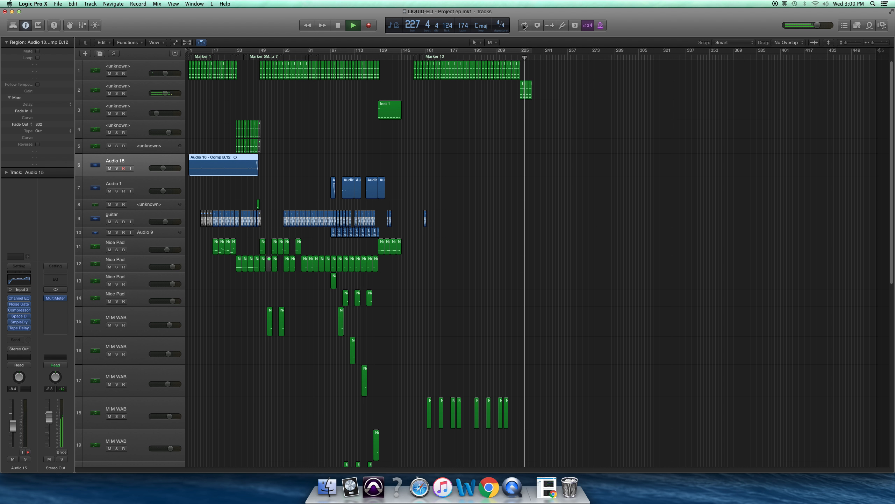
{"action": "left_click", "coordinate": [352, 25]}
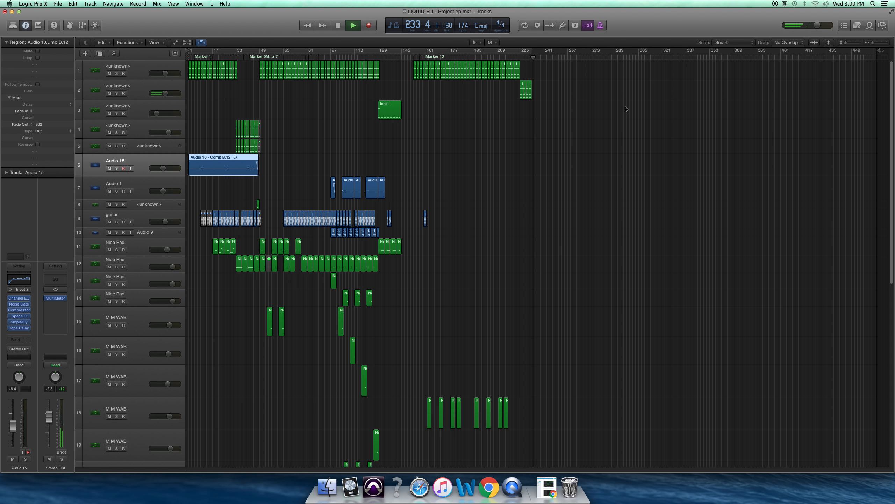
{"action": "left_click", "coordinate": [338, 25]}
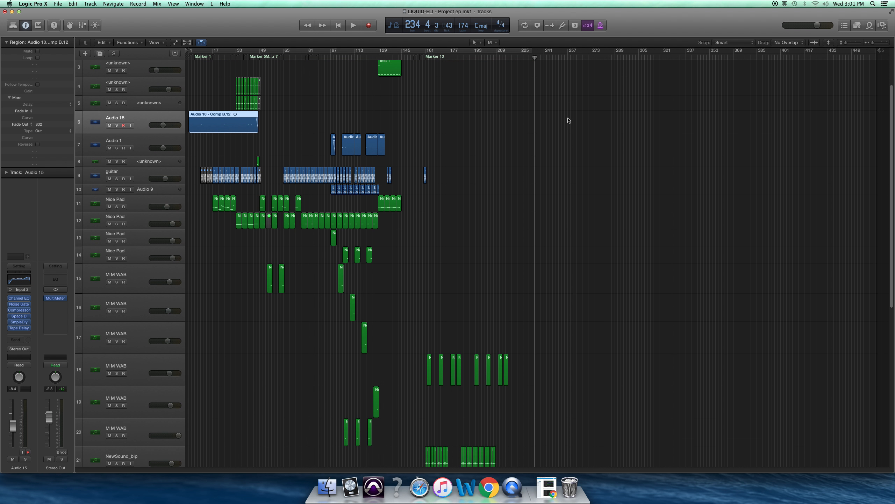
{"action": "scroll", "scroll_direction": "down", "scroll_amount": 3}
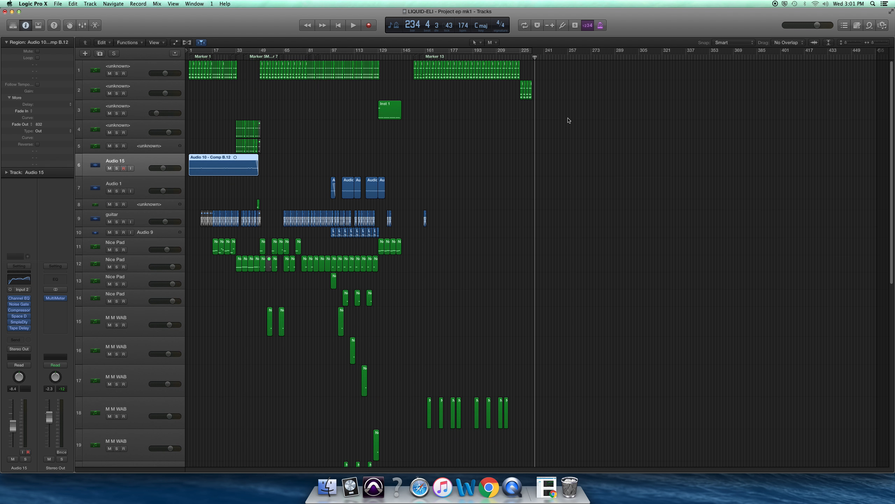
{"action": "mouse_move", "coordinate": [651, 106]}
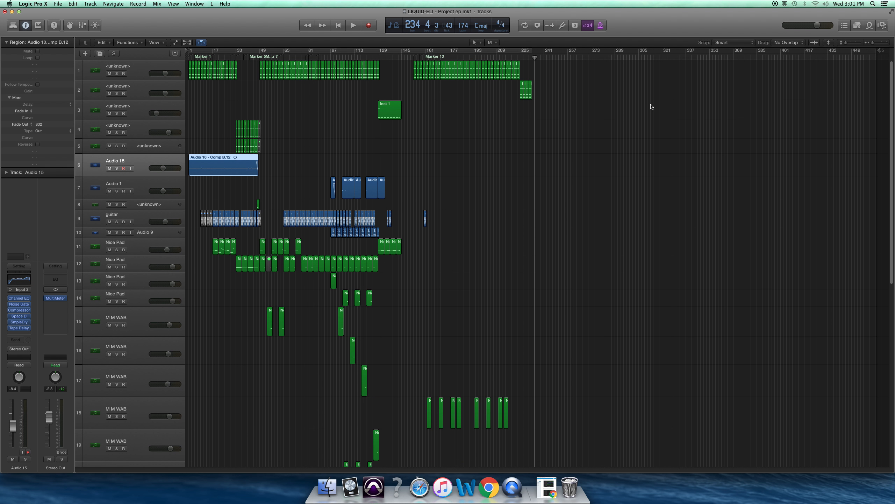
{"action": "mouse_move", "coordinate": [759, 19]}
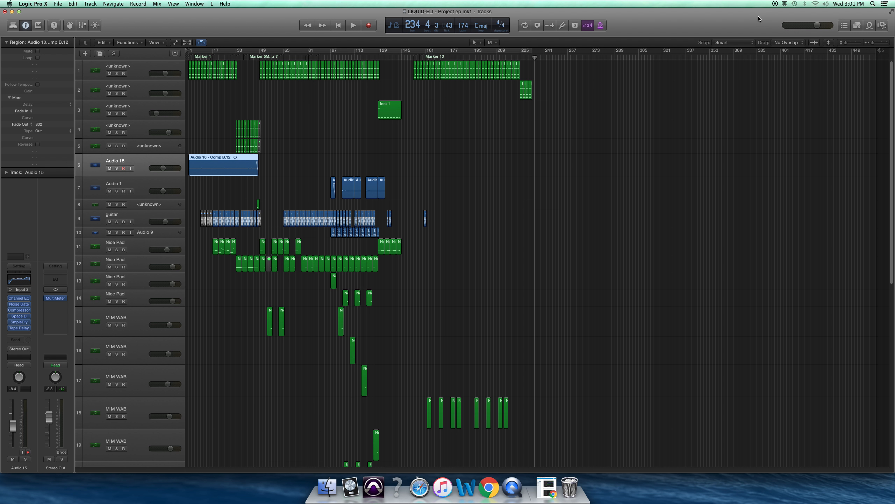
{"action": "mouse_move", "coordinate": [773, 7]}
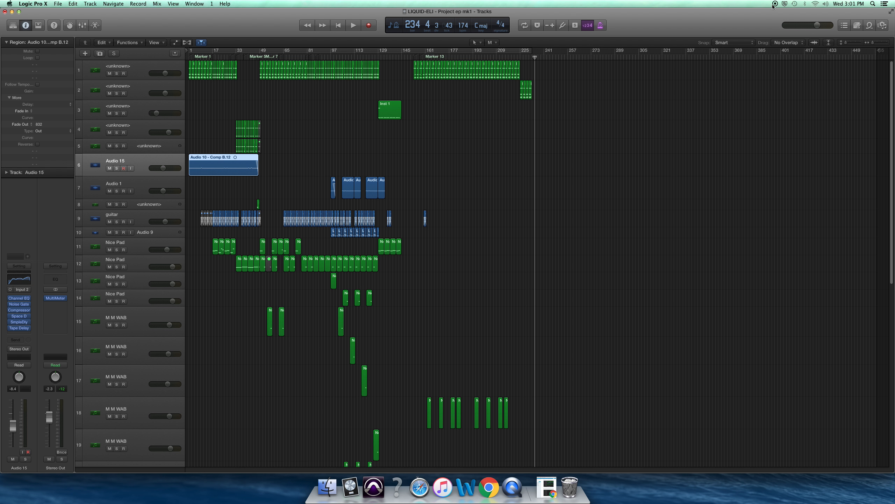